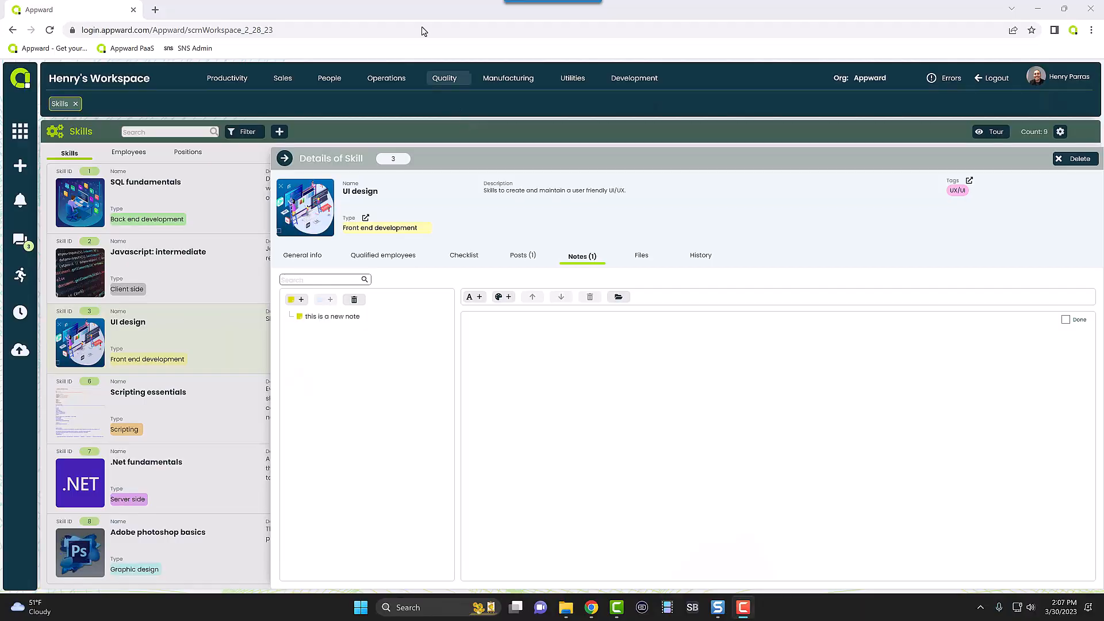
mouse_move(589, 295)
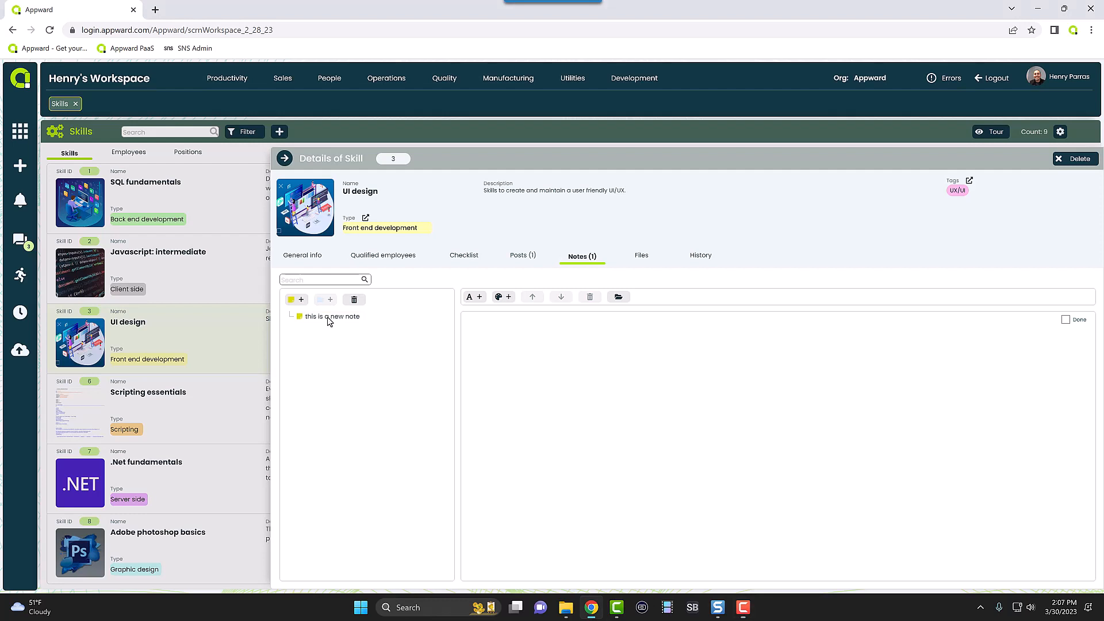
Delete the note 'this is a new note', confirming its move to Deleted Items
right_click(329, 317)
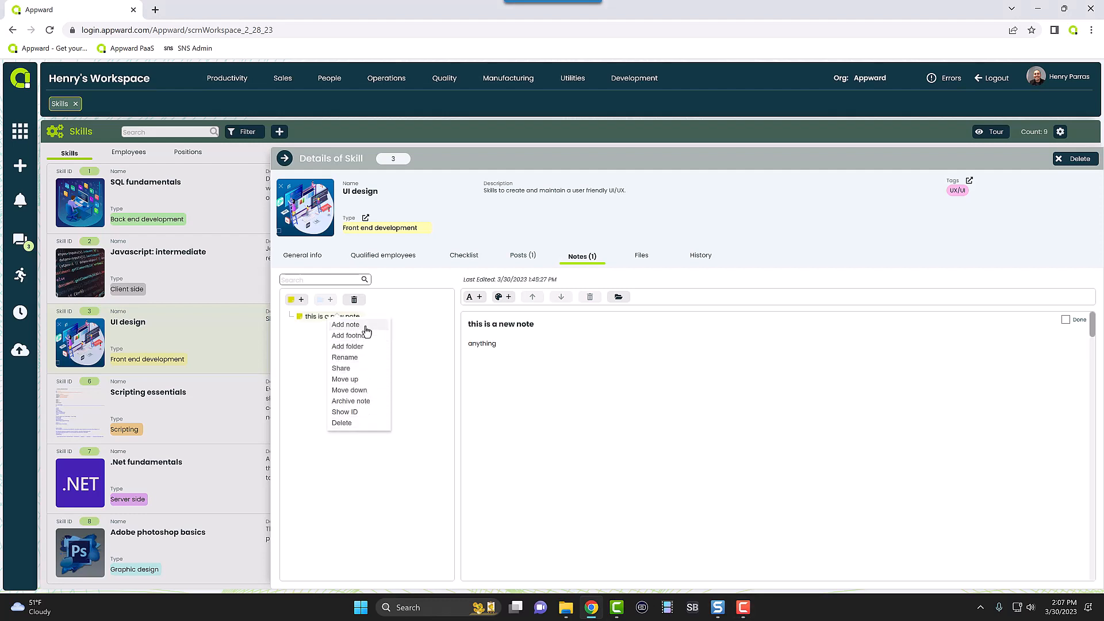
mouse_move(360, 346)
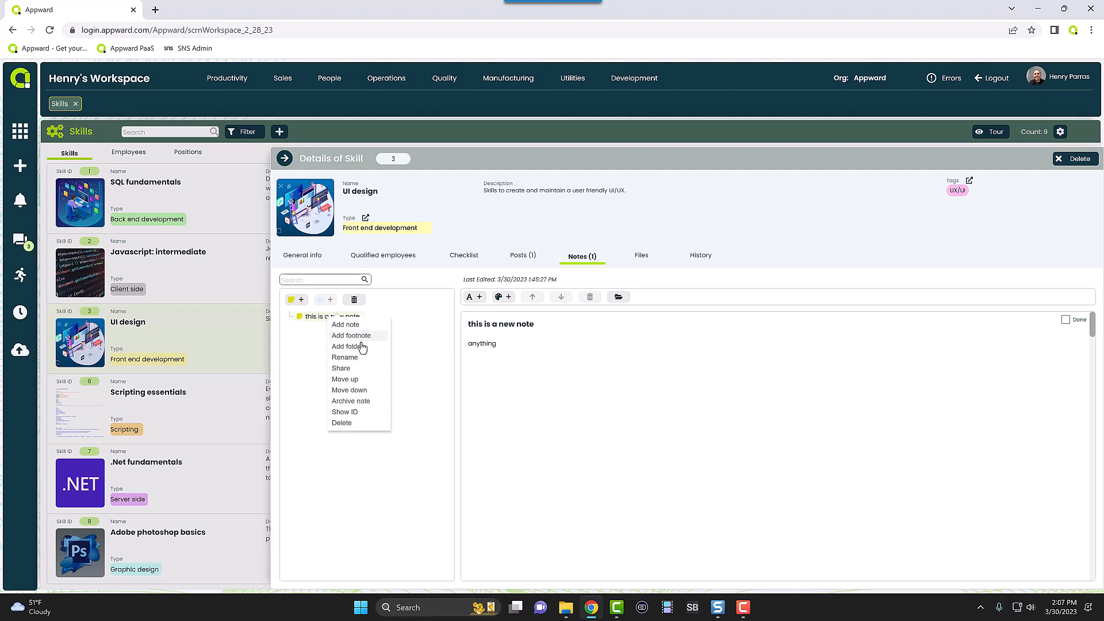
mouse_move(353, 426)
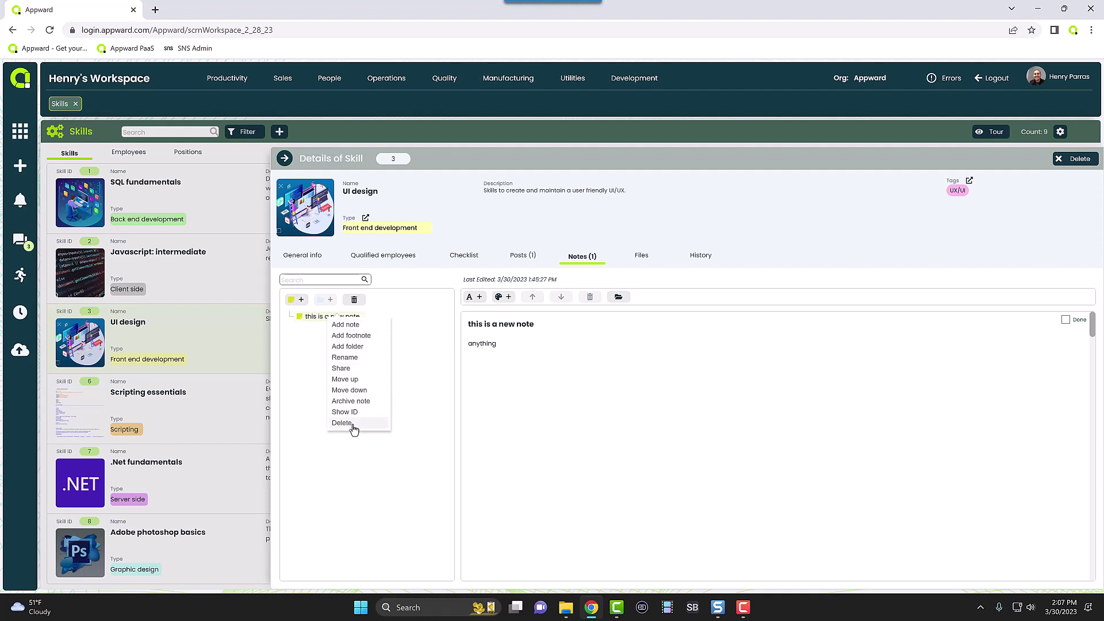
left_click(342, 422)
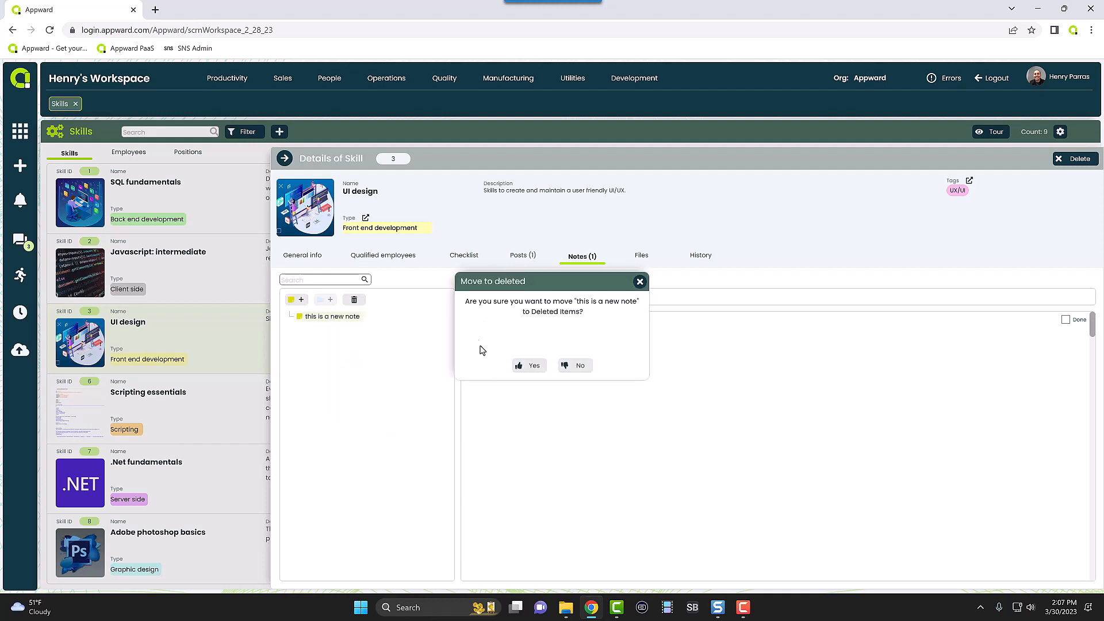
mouse_move(575, 310)
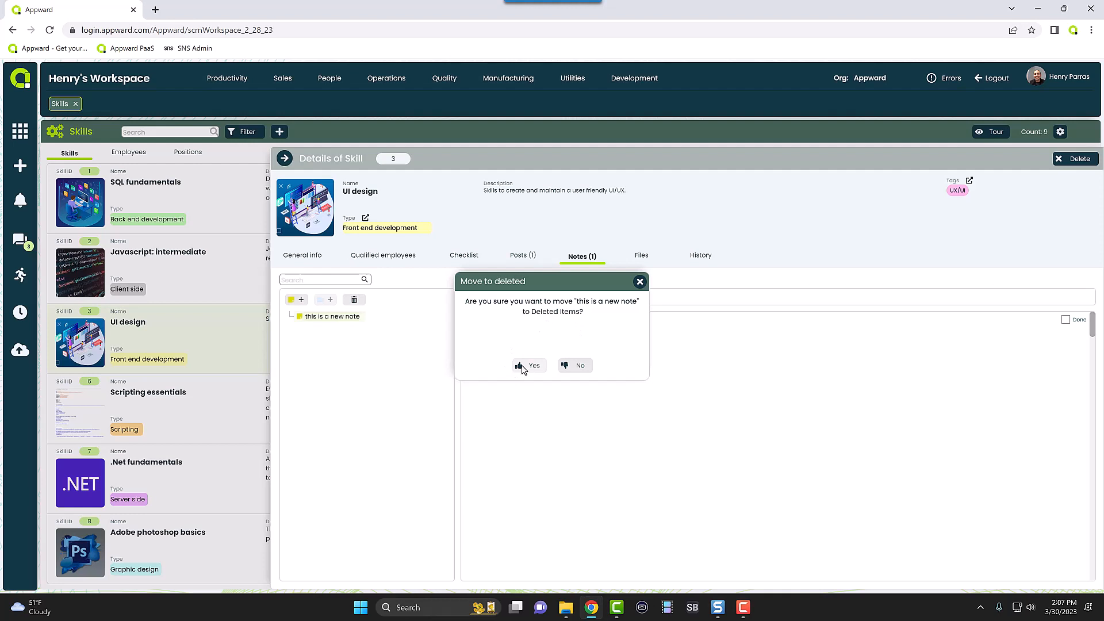
left_click(529, 366)
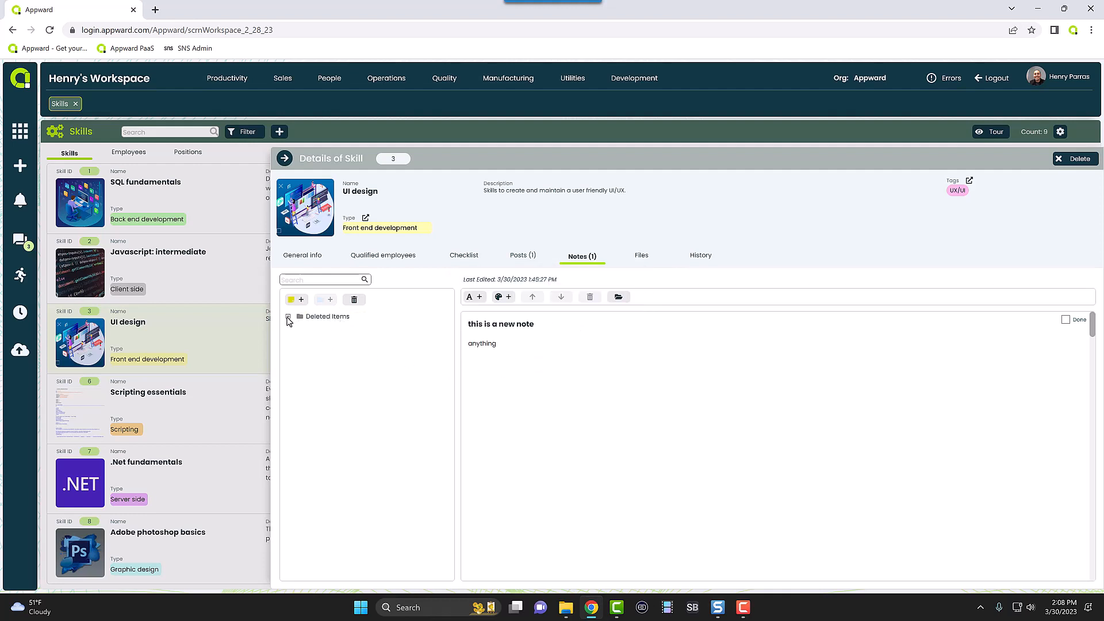
Expand Deleted Items and bring up the deleted note's restore actions
left_click(289, 319)
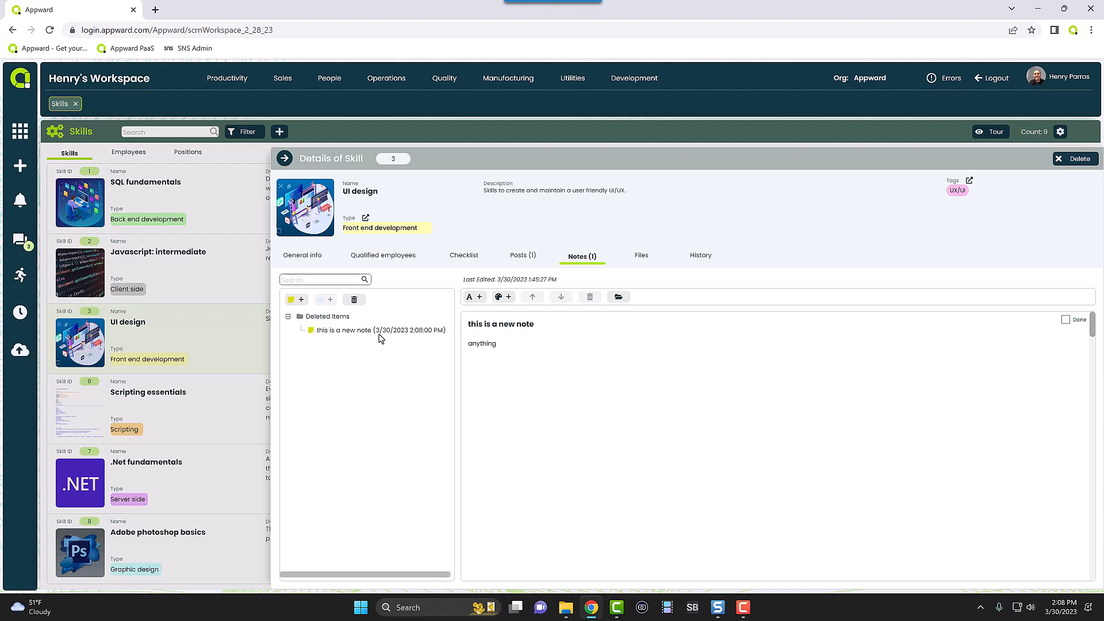
mouse_move(425, 337)
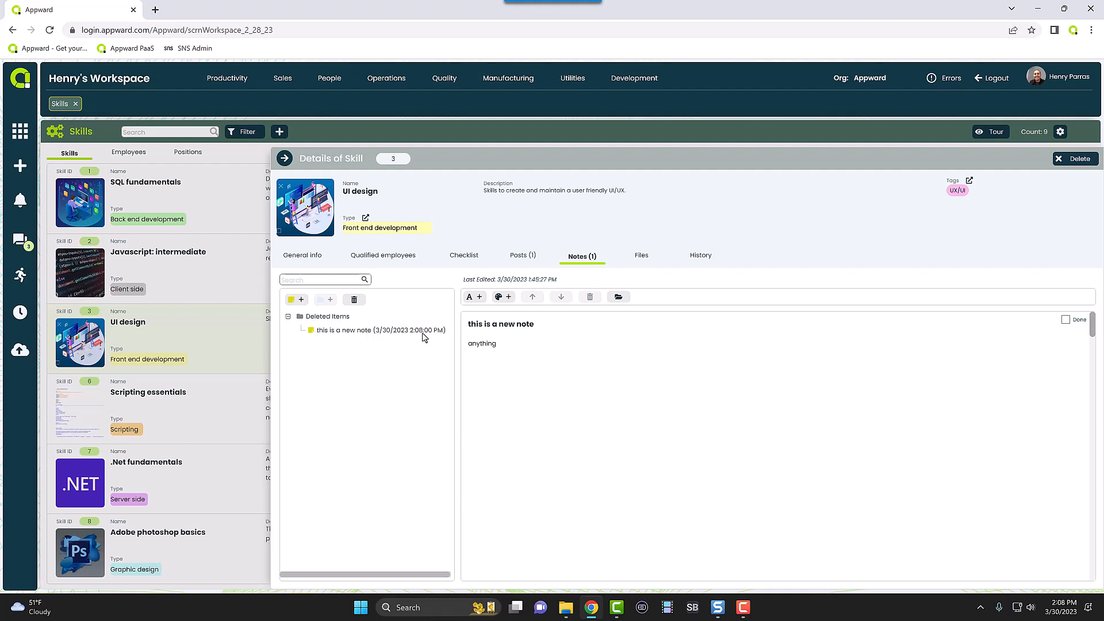
mouse_move(437, 352)
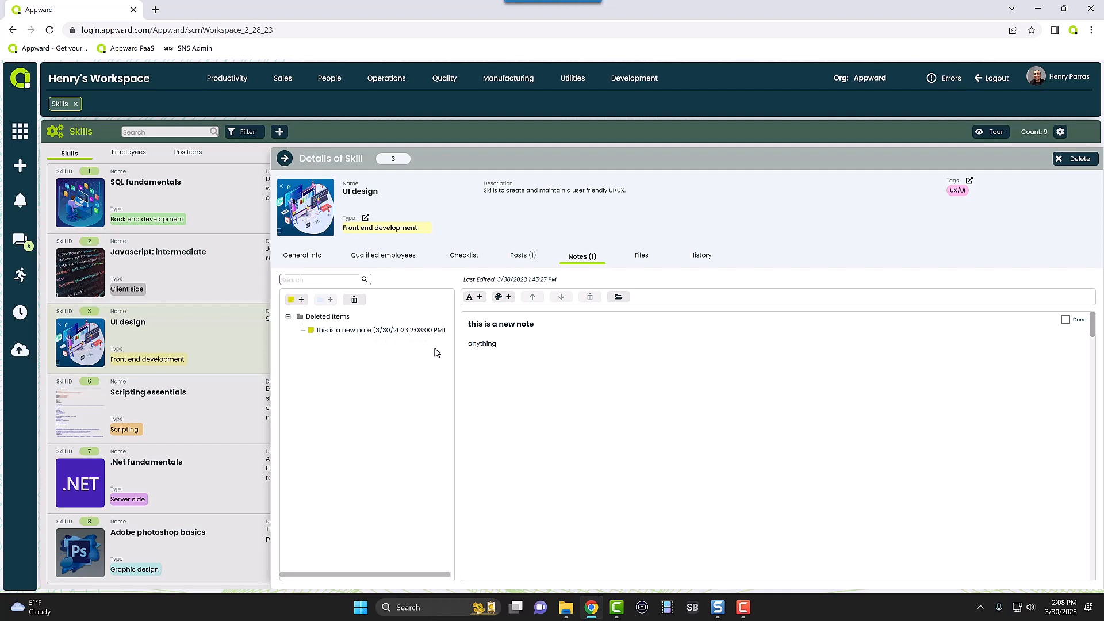
mouse_move(373, 345)
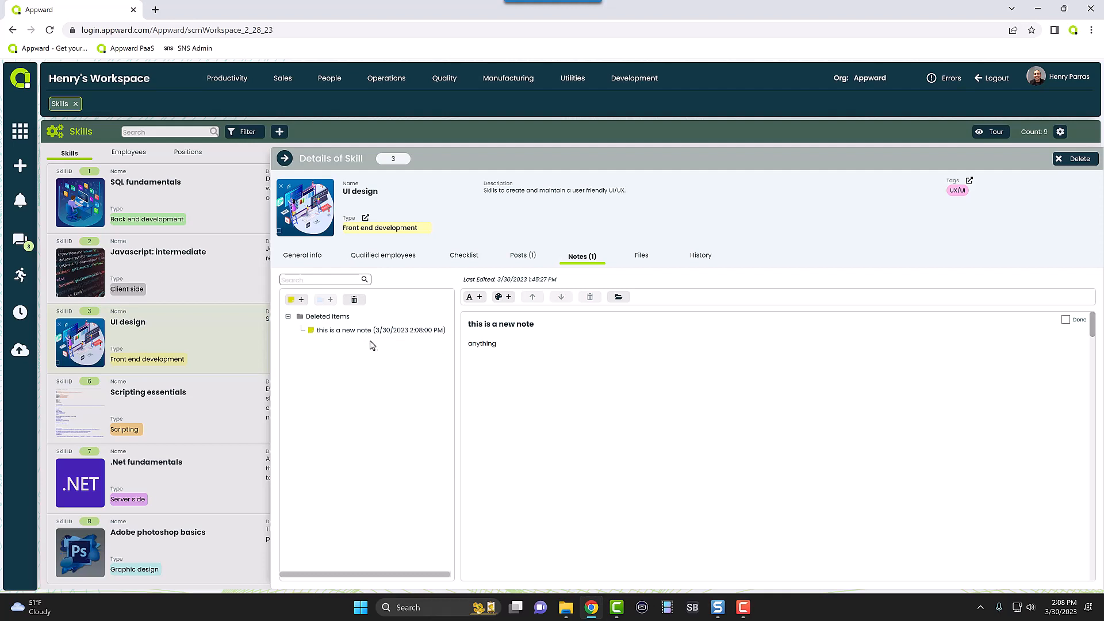
mouse_move(350, 334)
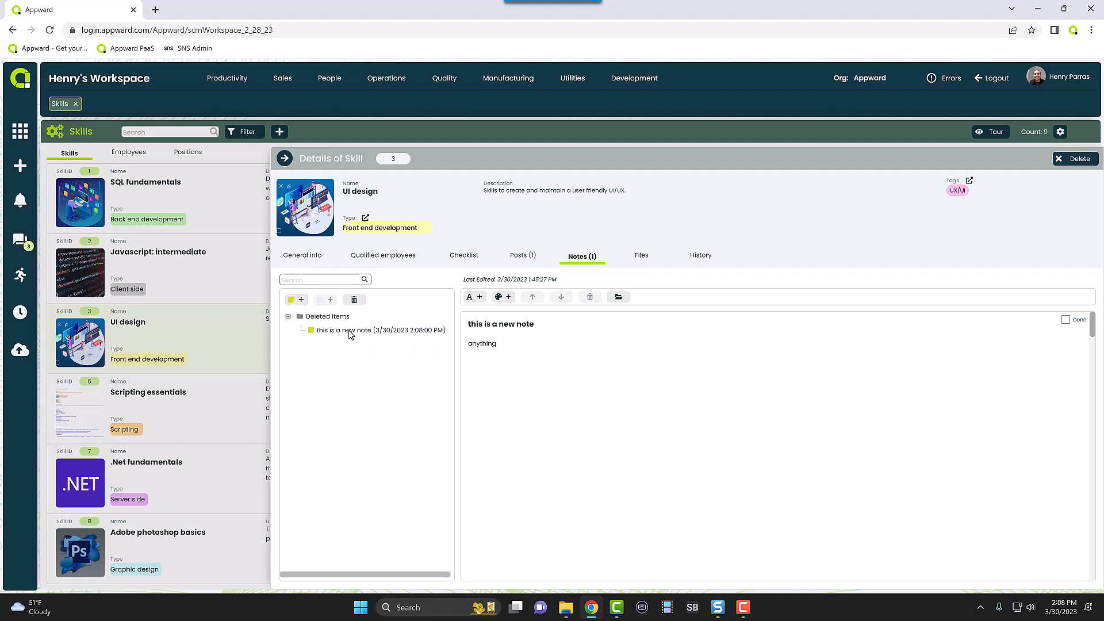
right_click(350, 330)
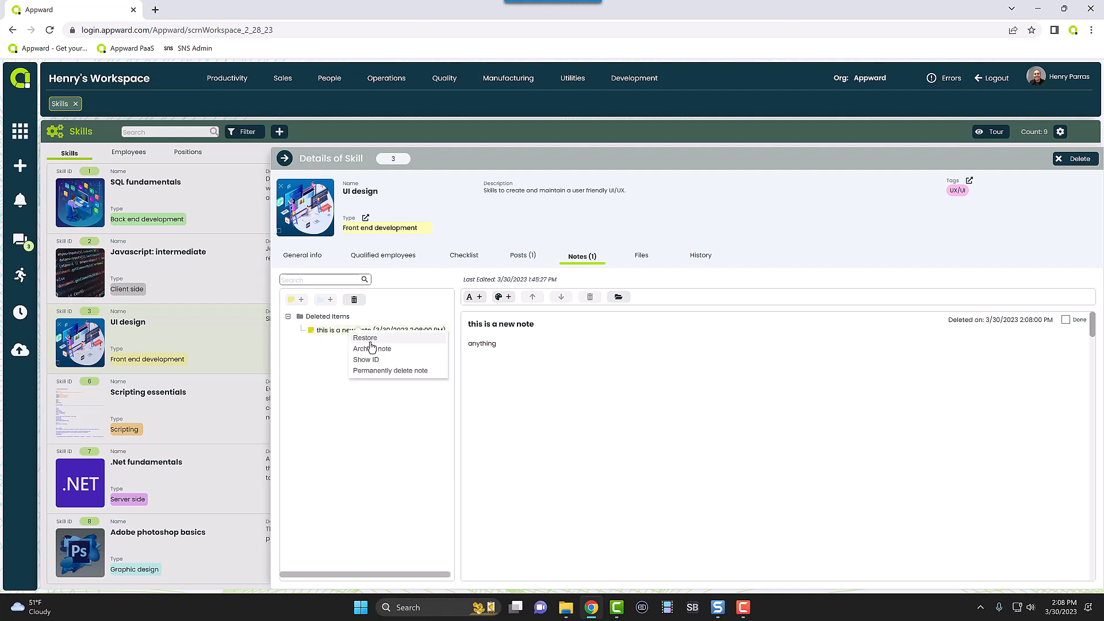
mouse_move(372, 342)
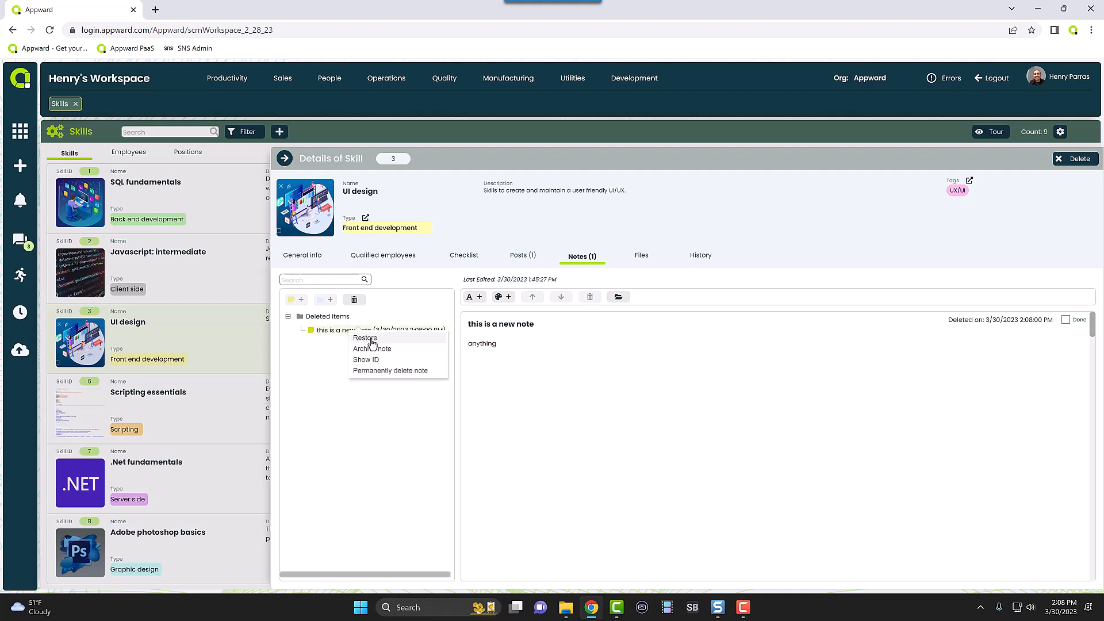
Restore 'this is a new note' from Deleted Items
left_click(365, 337)
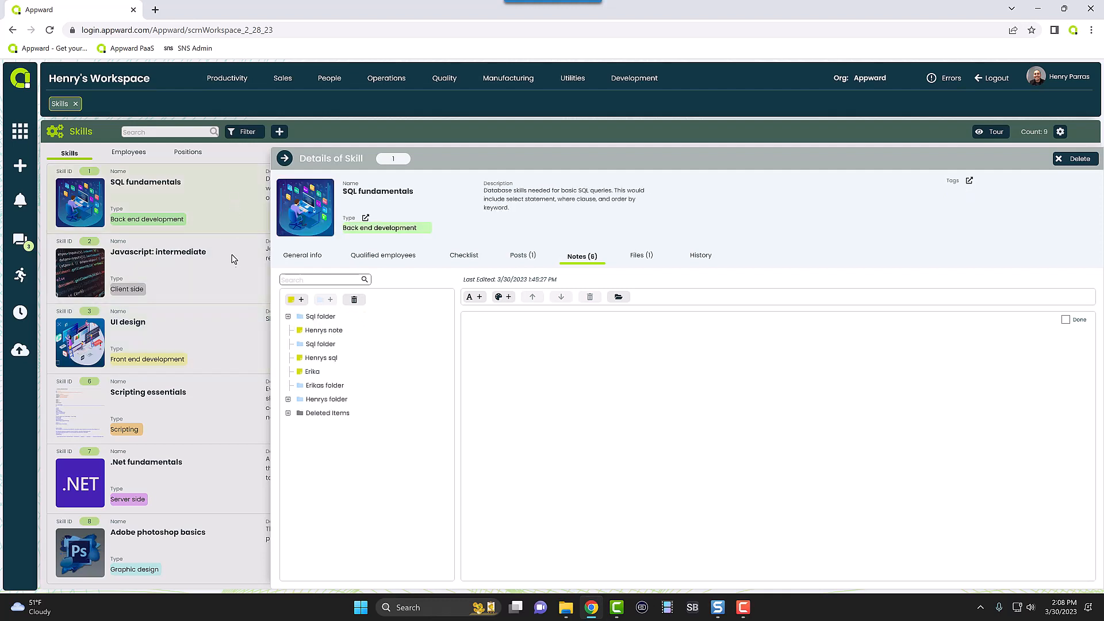
Display the Javascript: intermediate skill's notes
left_click(159, 267)
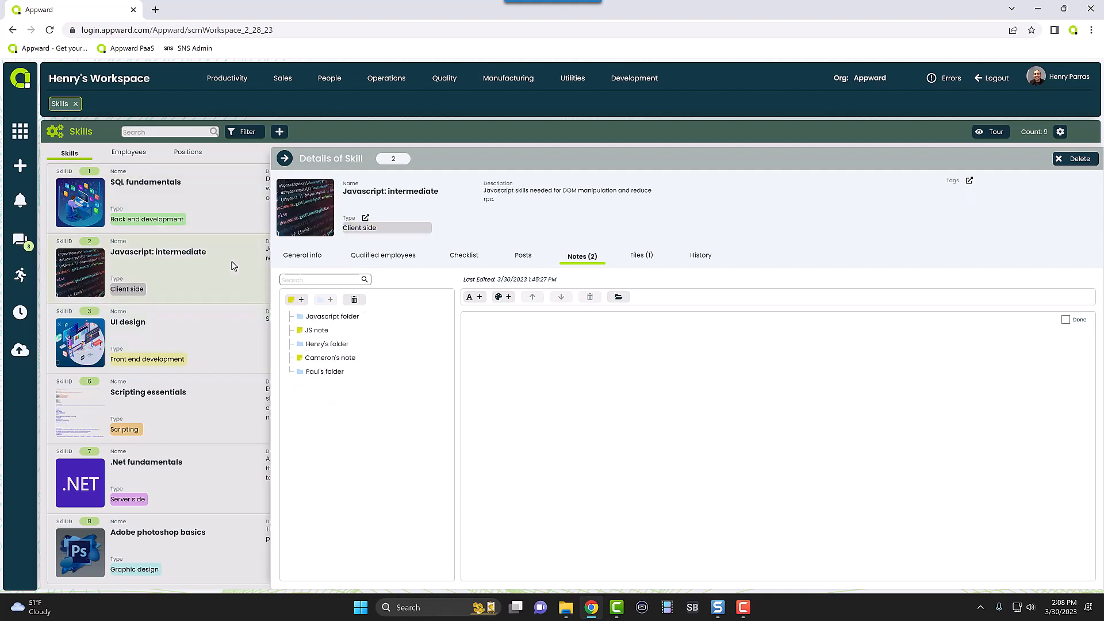
mouse_move(304, 323)
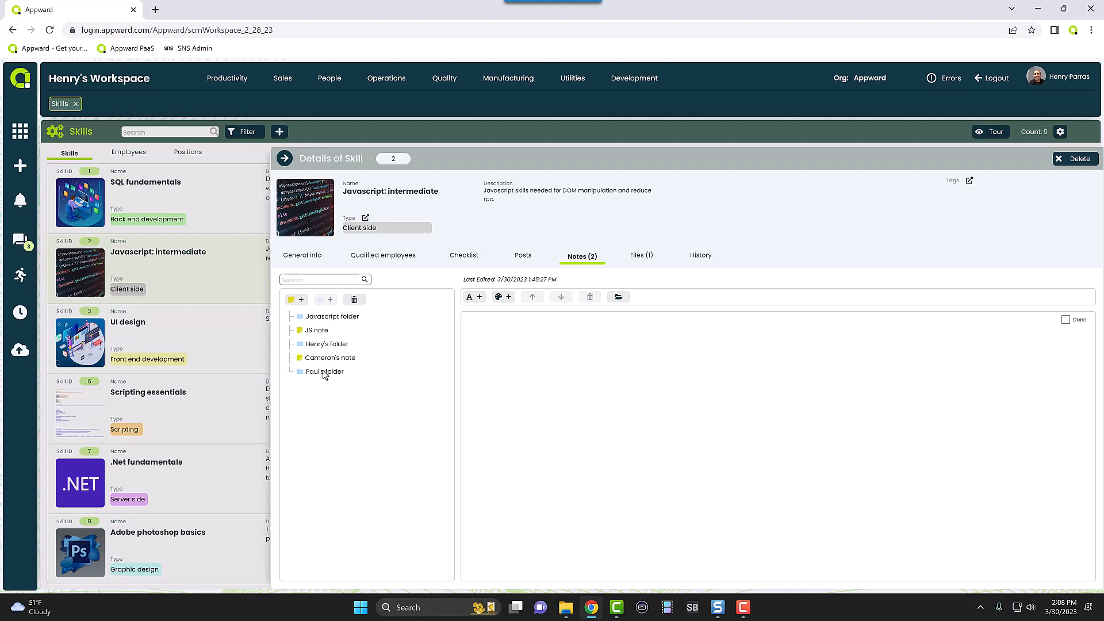
mouse_move(327, 362)
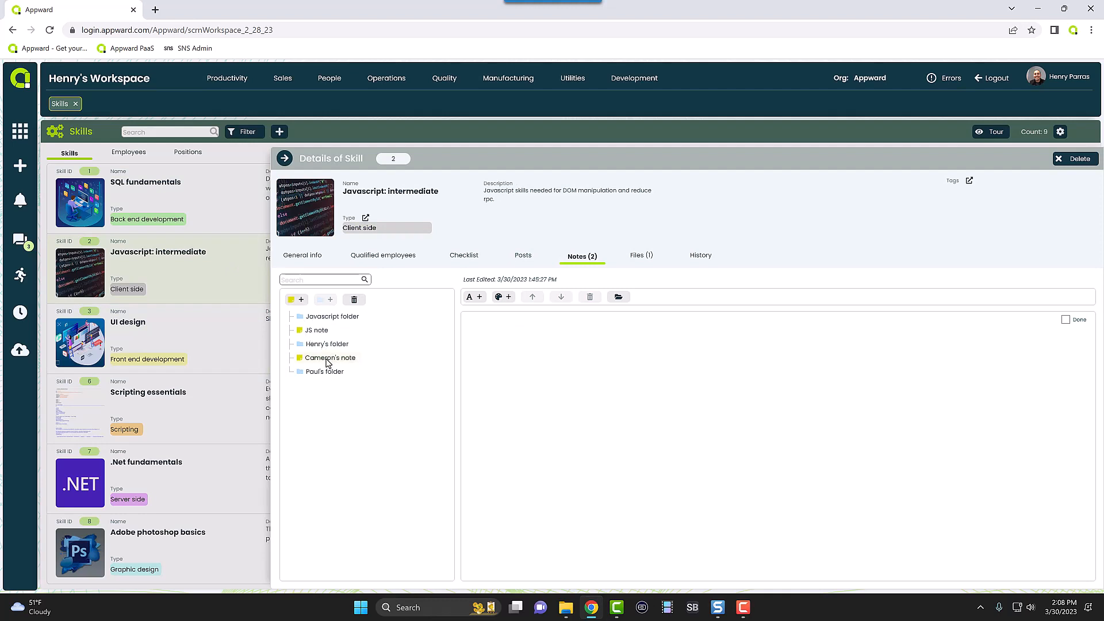
Delete the fourth note of Javascript: intermediate, confirming its move to Deleted Items
right_click(330, 358)
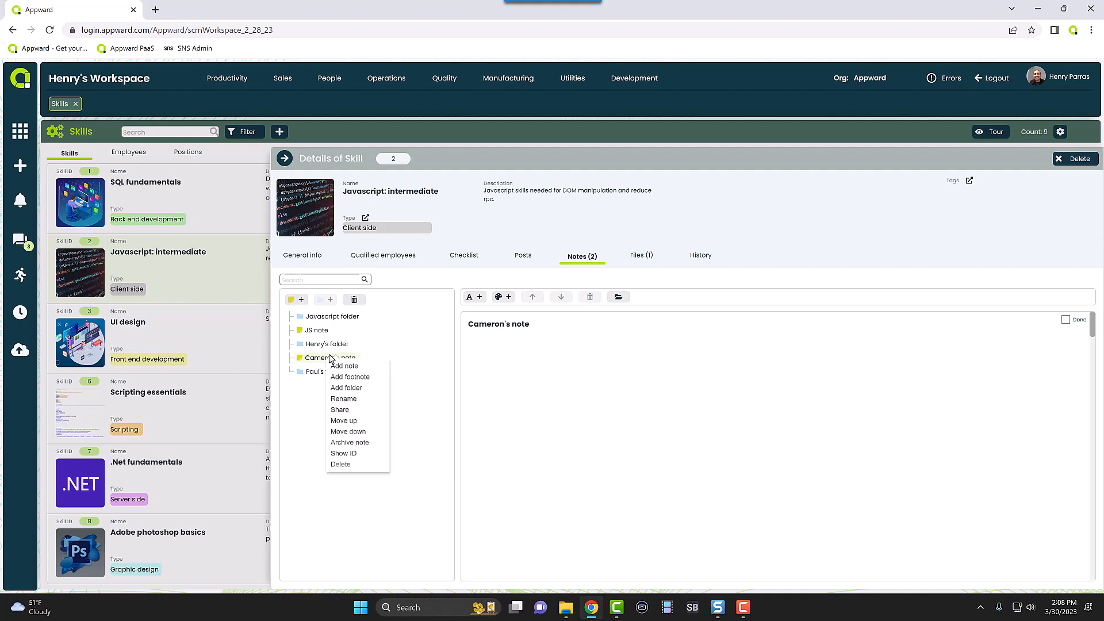
left_click(340, 465)
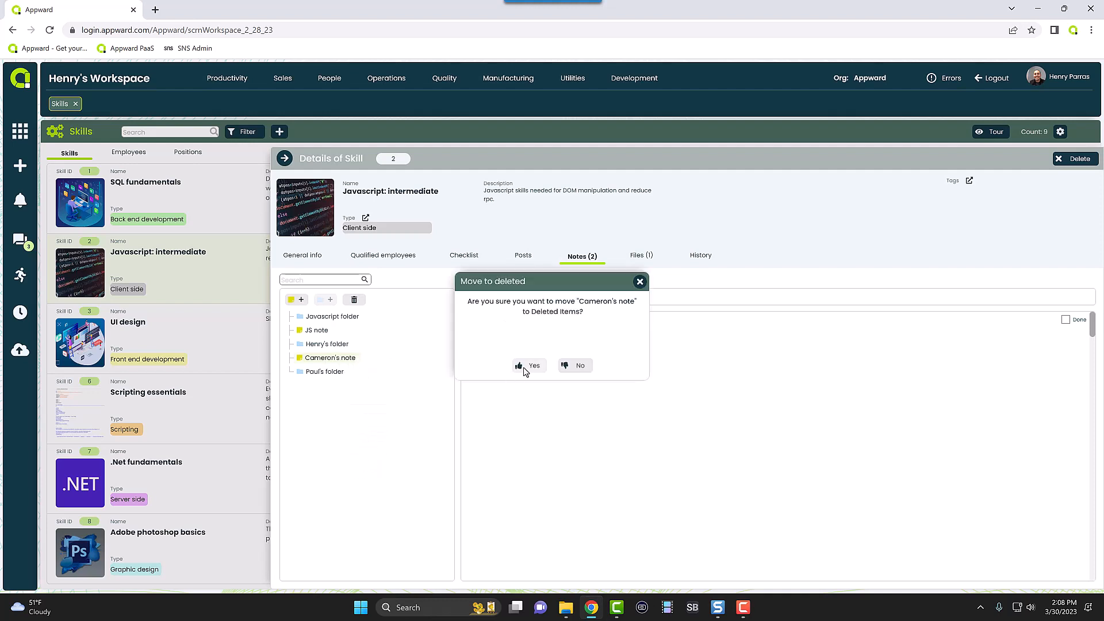
left_click(528, 366)
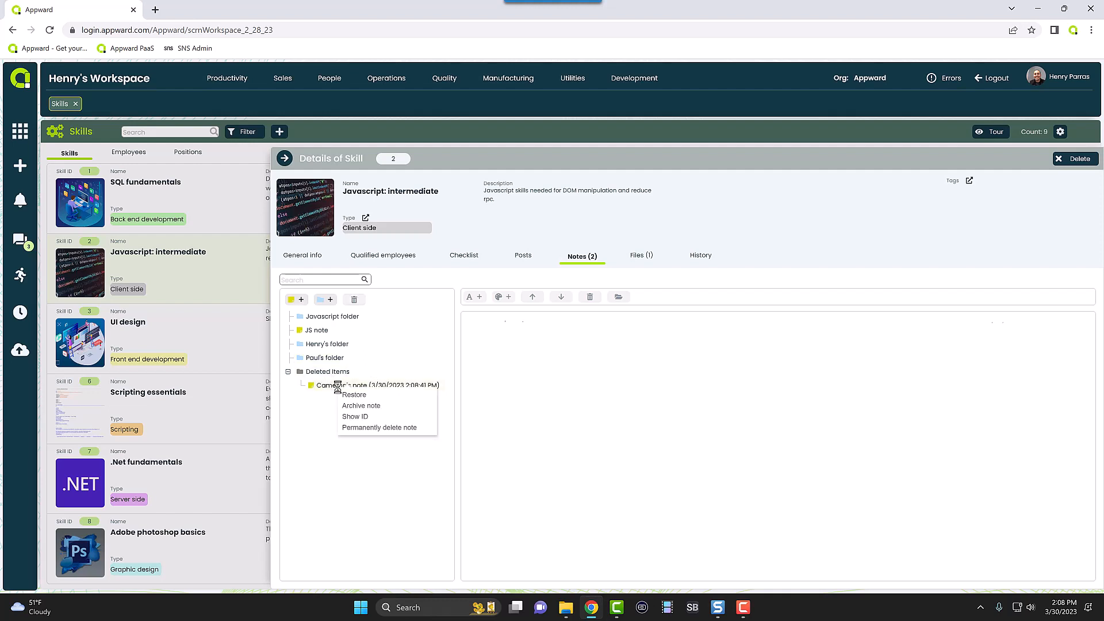
Restore that note, then return to the UI design skill showing 'this is a new note'
left_click(354, 394)
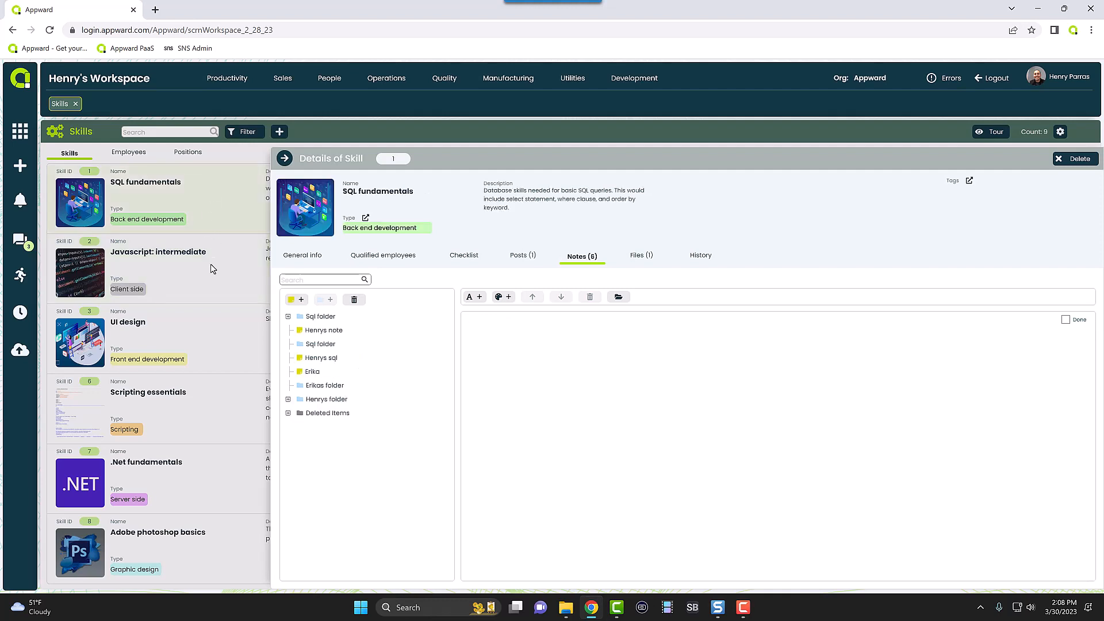
left_click(128, 322)
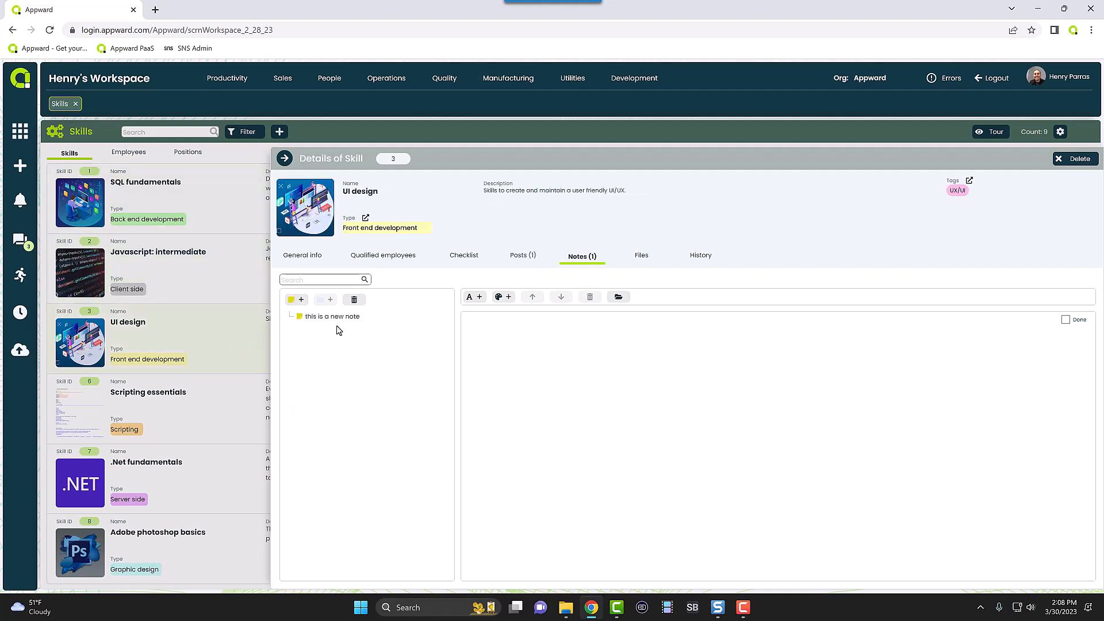